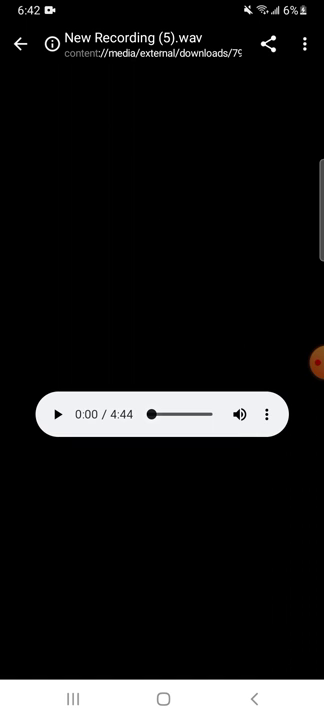
Step: Play the 4:44 recording 'New Recording (5).wav' from the start
click(59, 413)
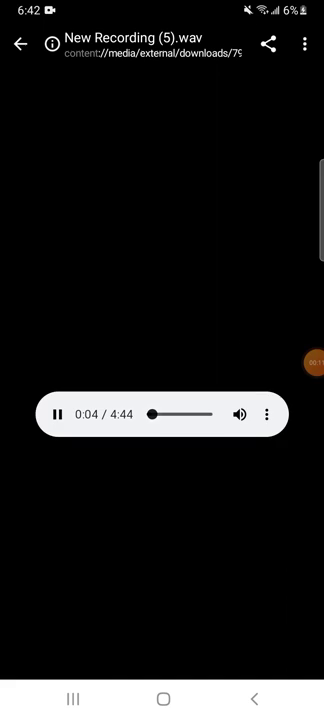